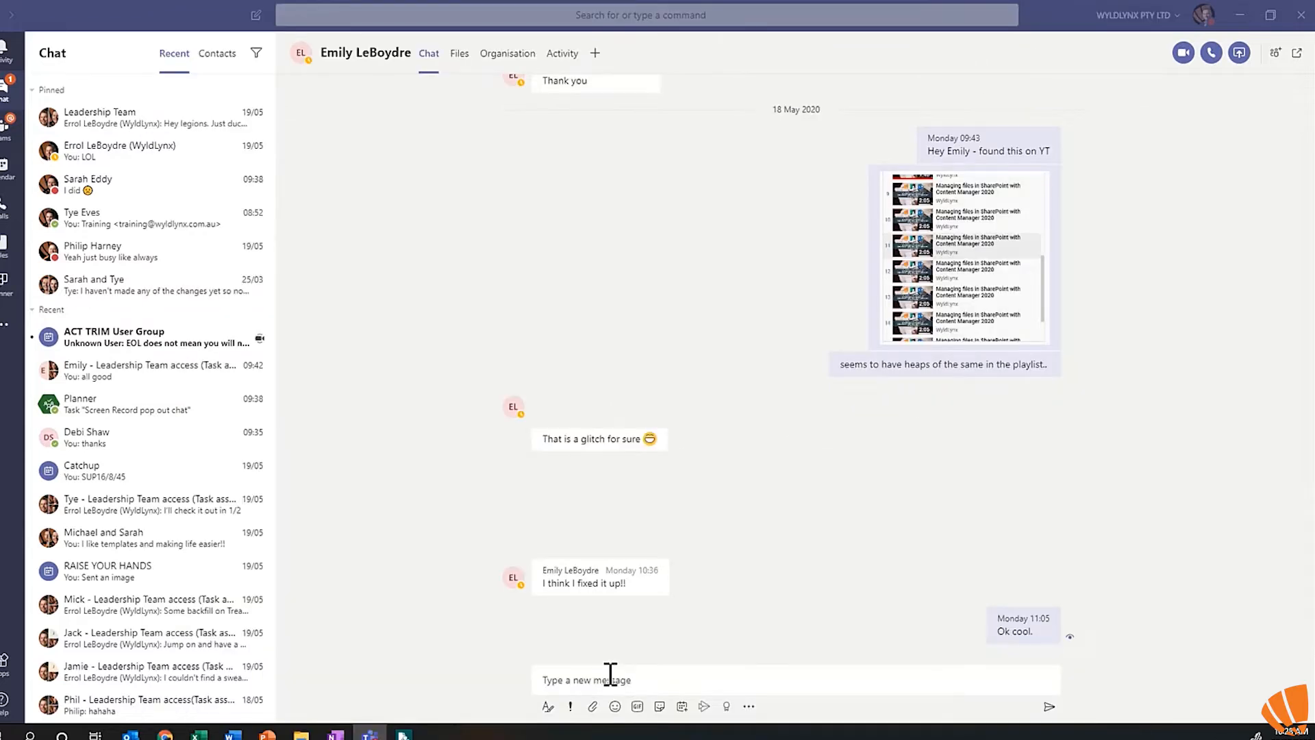
mouse_move(631, 662)
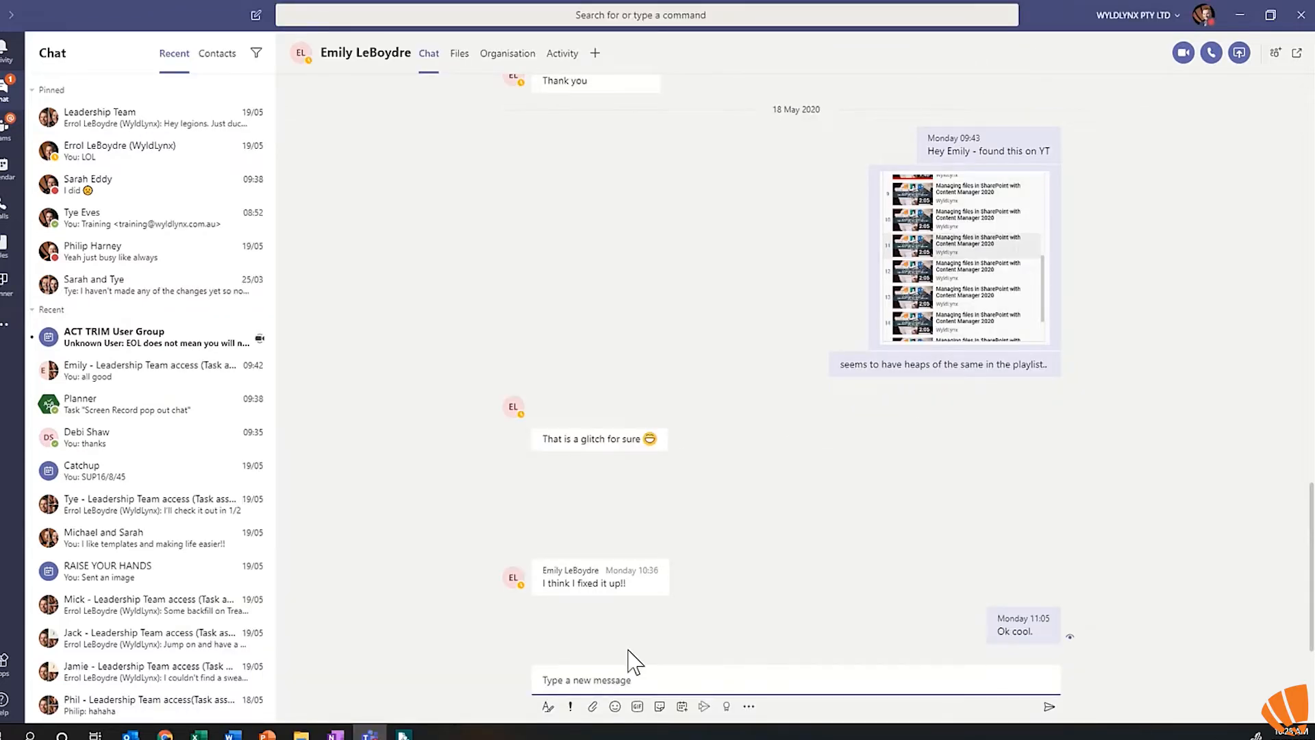
type("Hey")
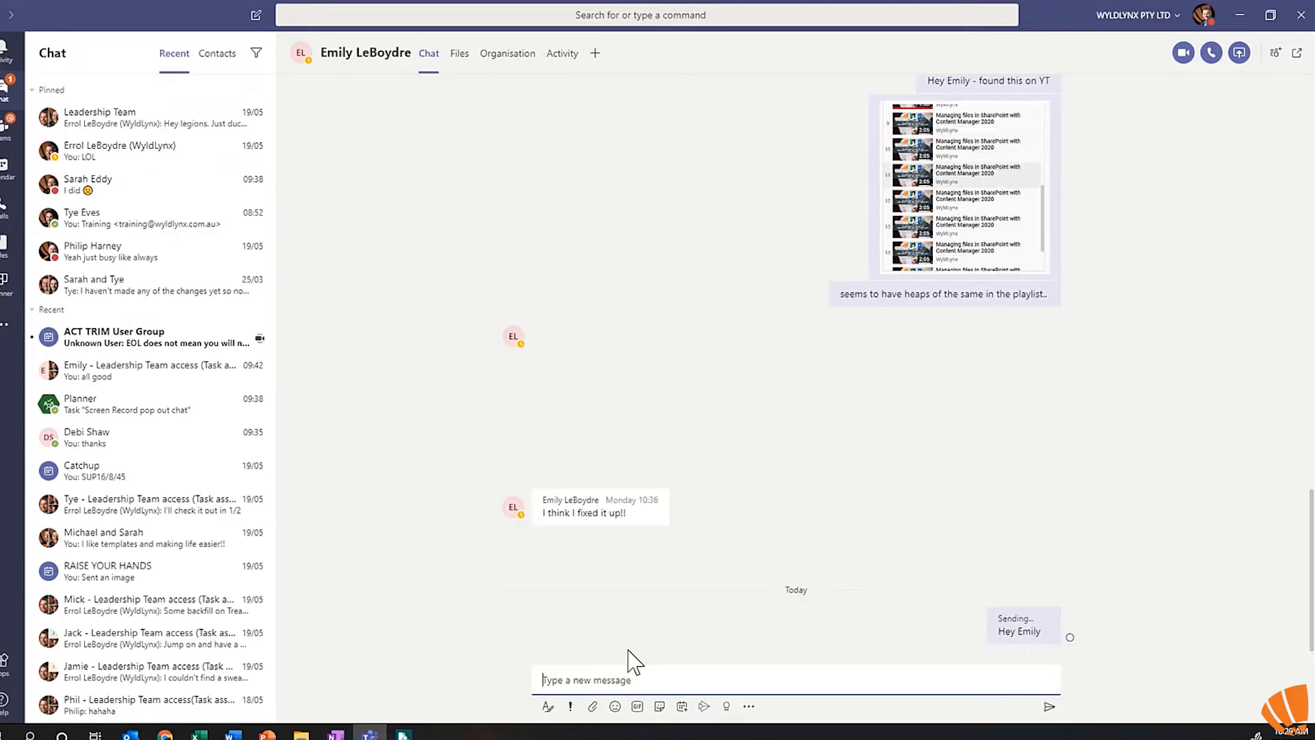
mouse_move(491, 546)
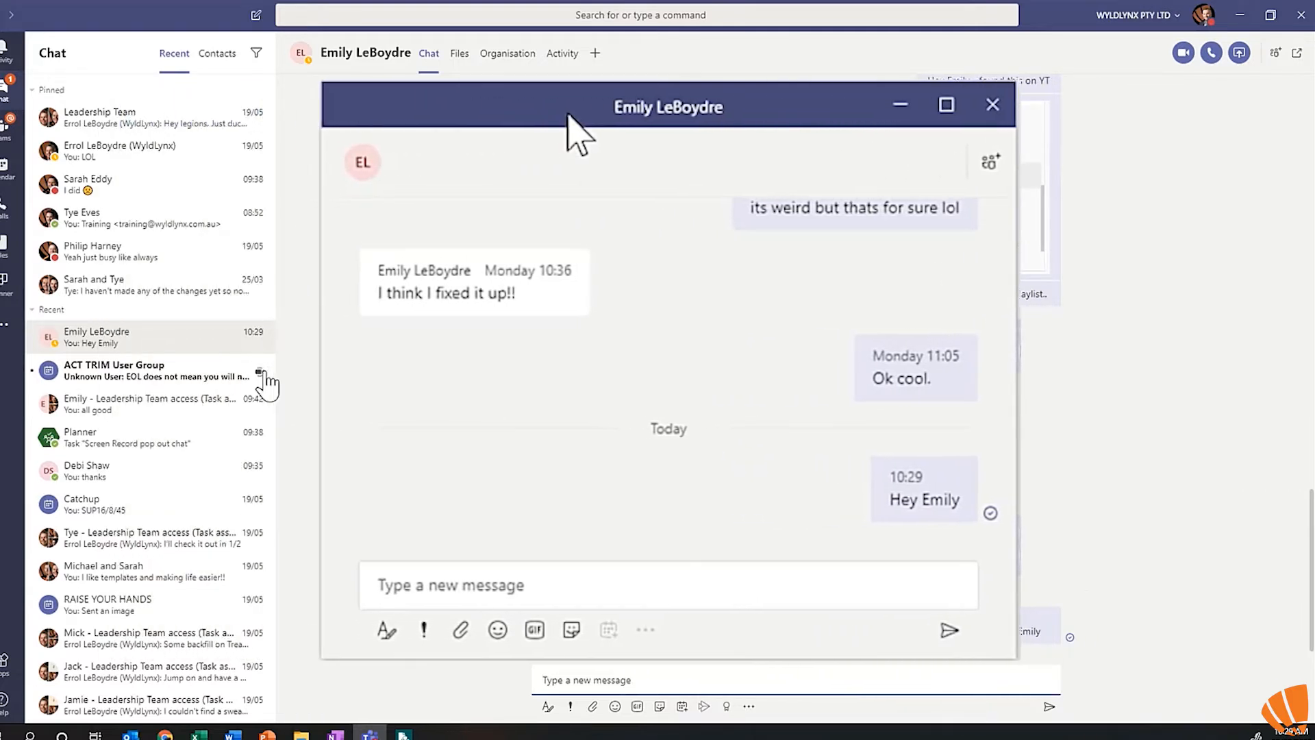
mouse_move(251, 350)
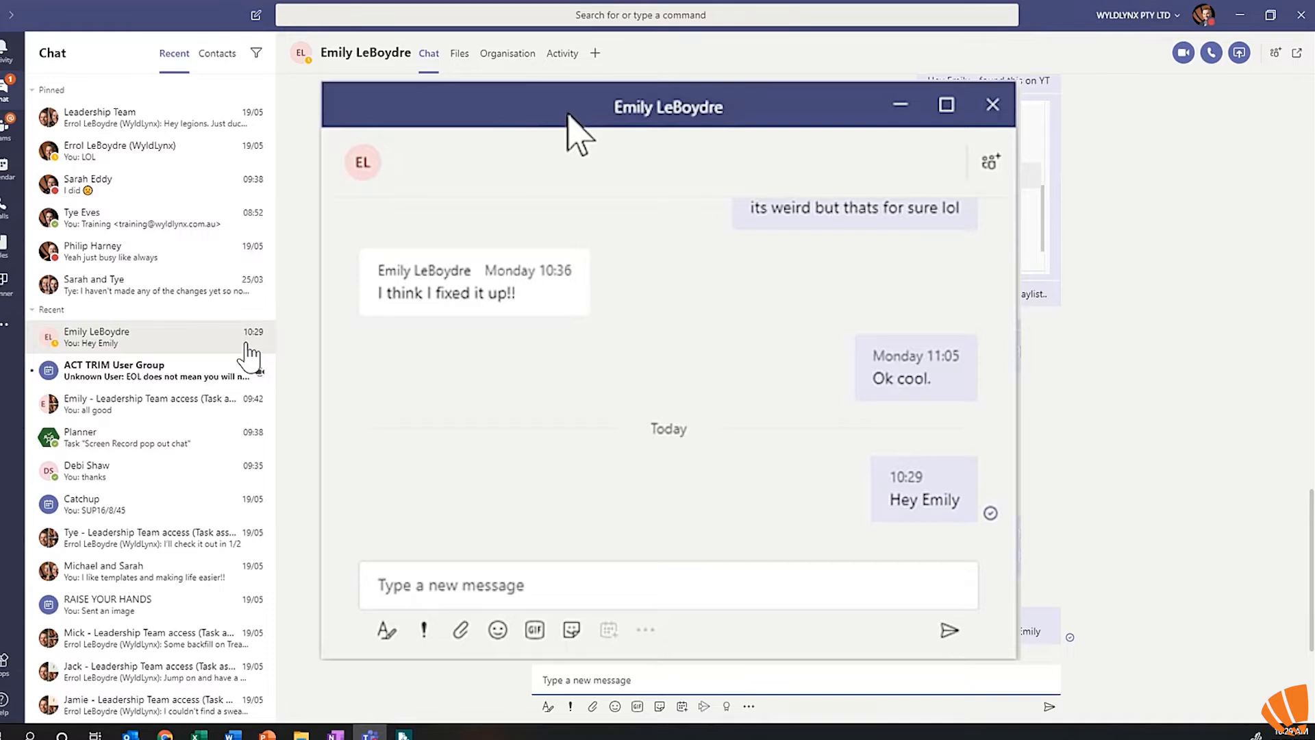
left_click(993, 104)
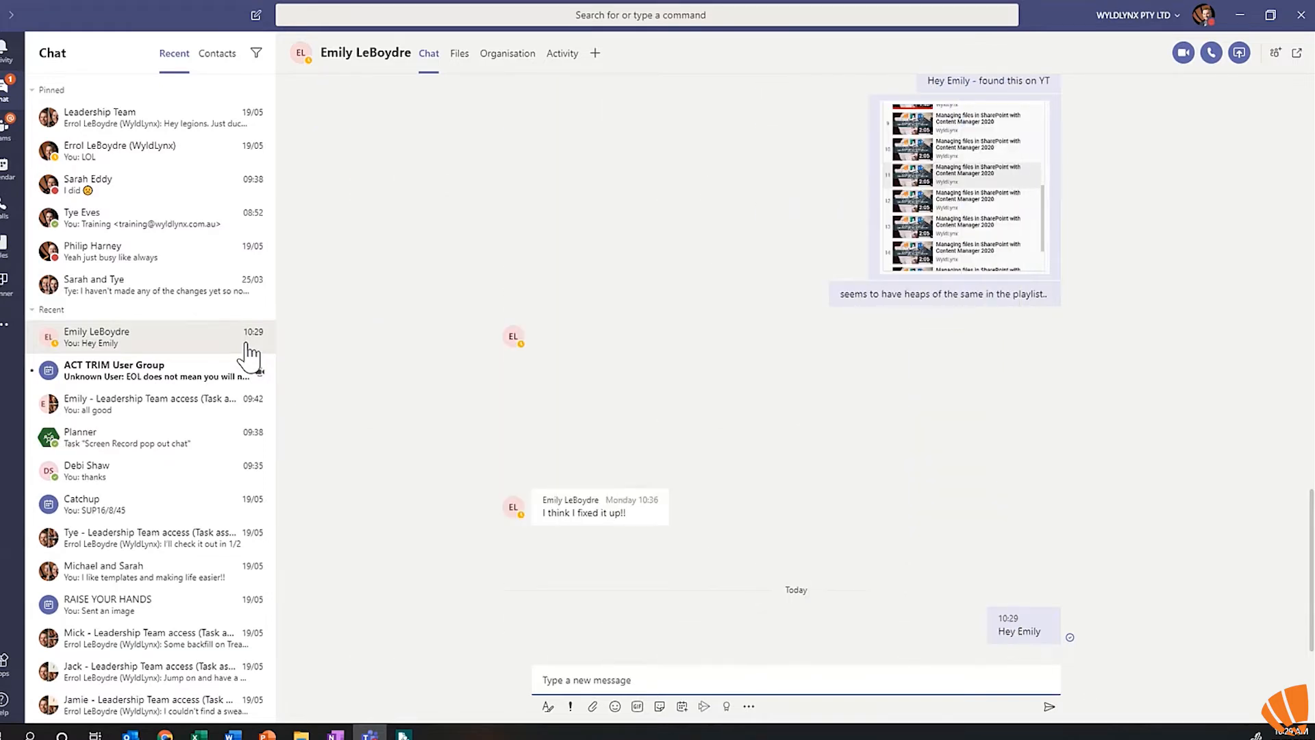
mouse_move(251, 340)
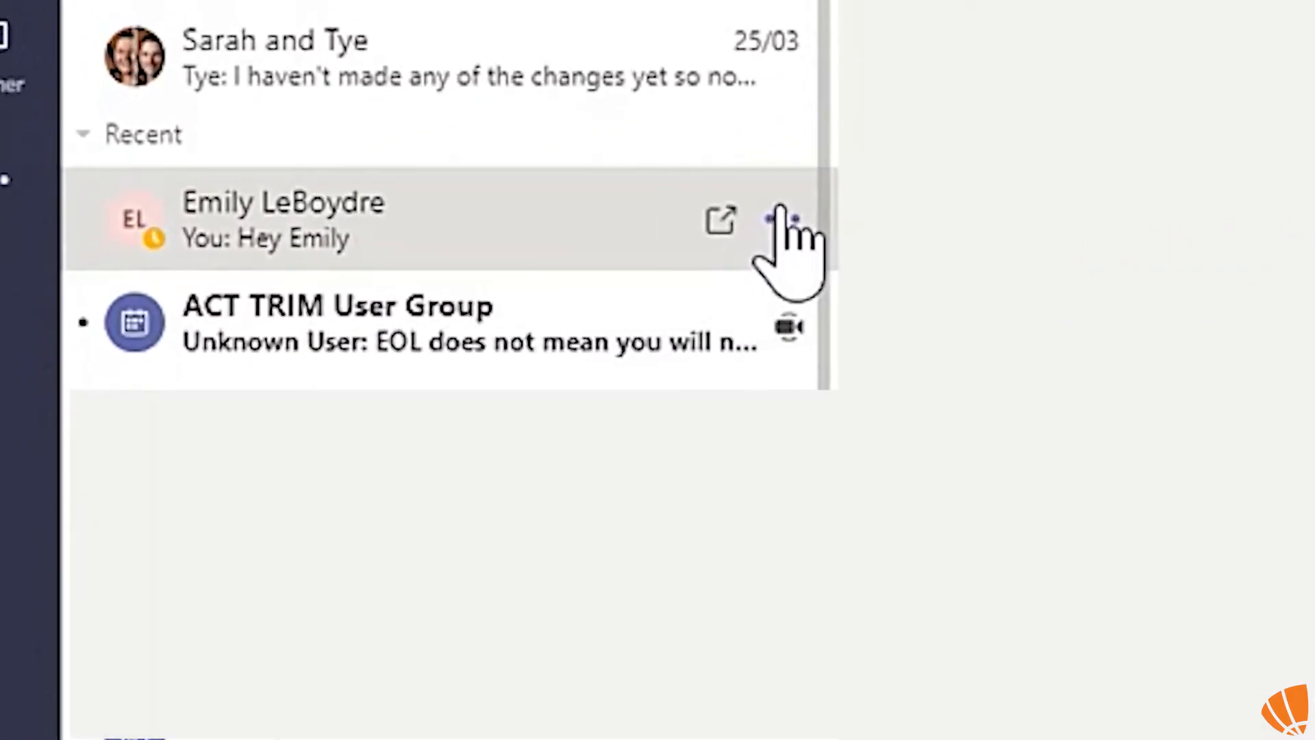
mouse_move(780, 220)
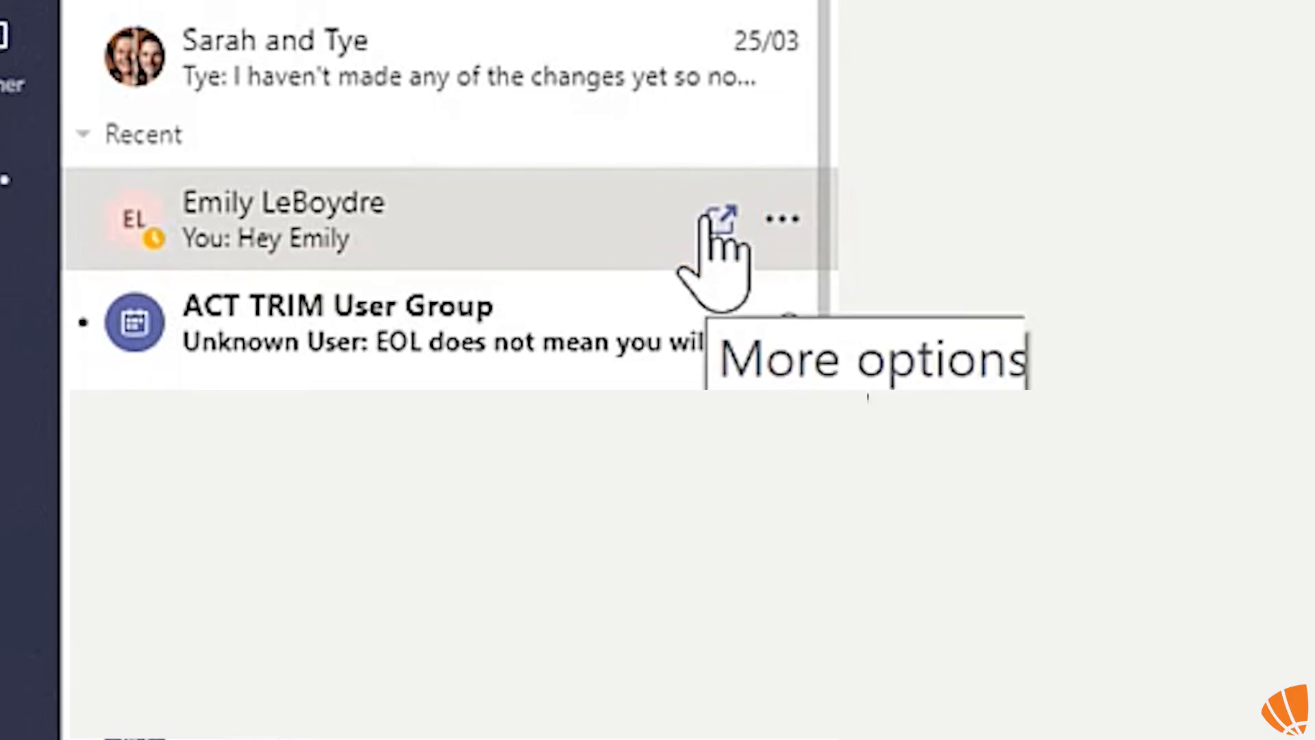
mouse_move(723, 220)
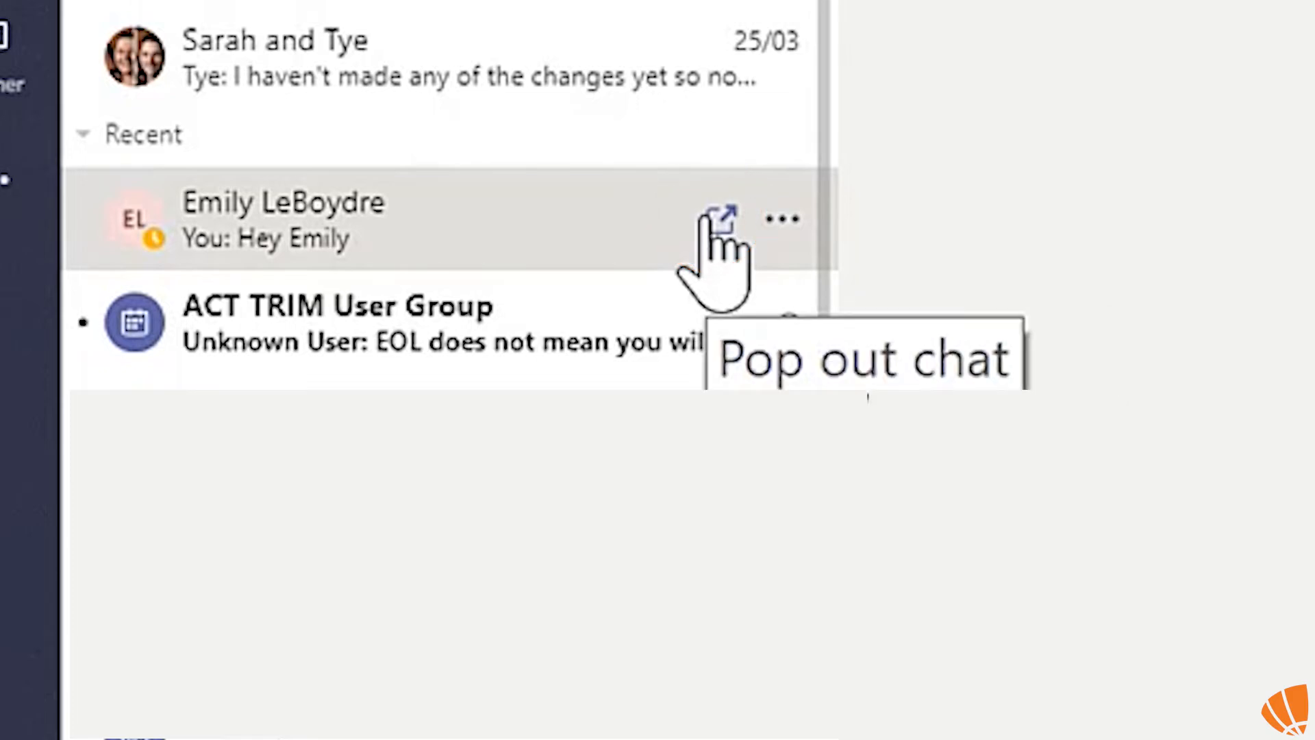
mouse_move(778, 220)
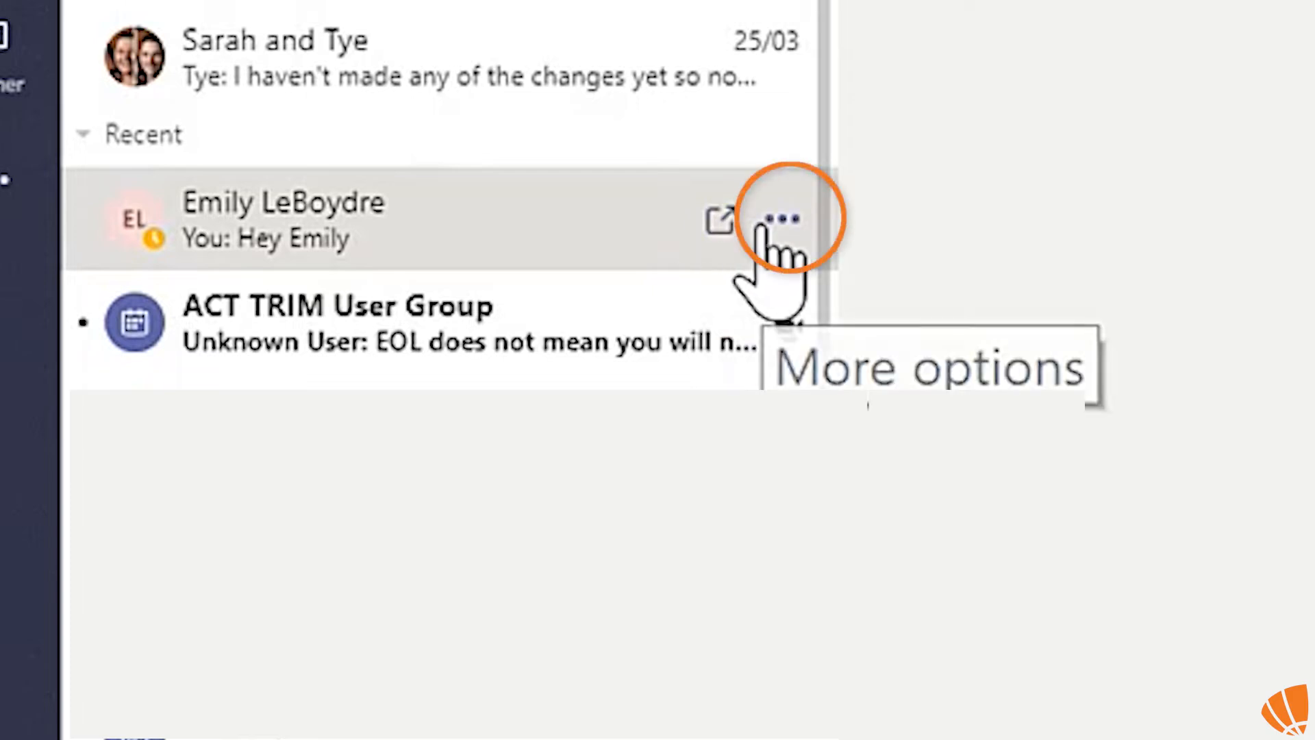
left_click(777, 220)
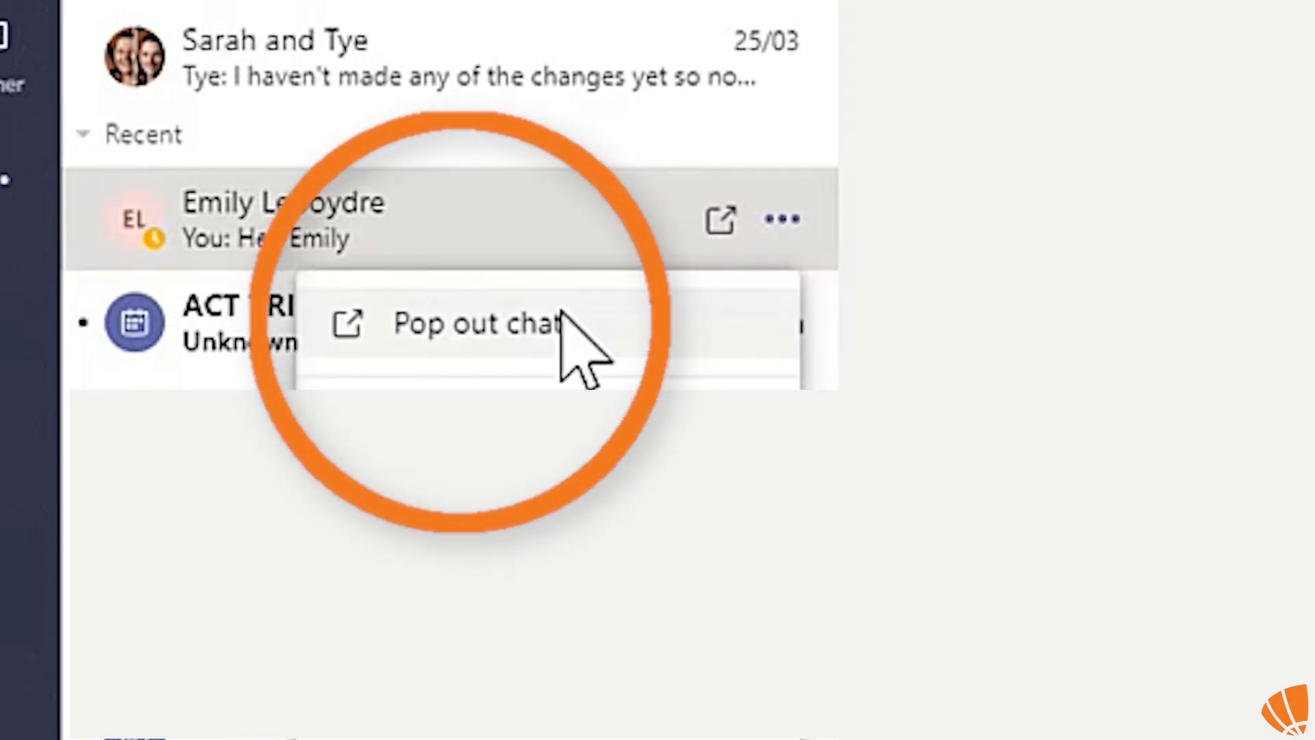
left_click(478, 324)
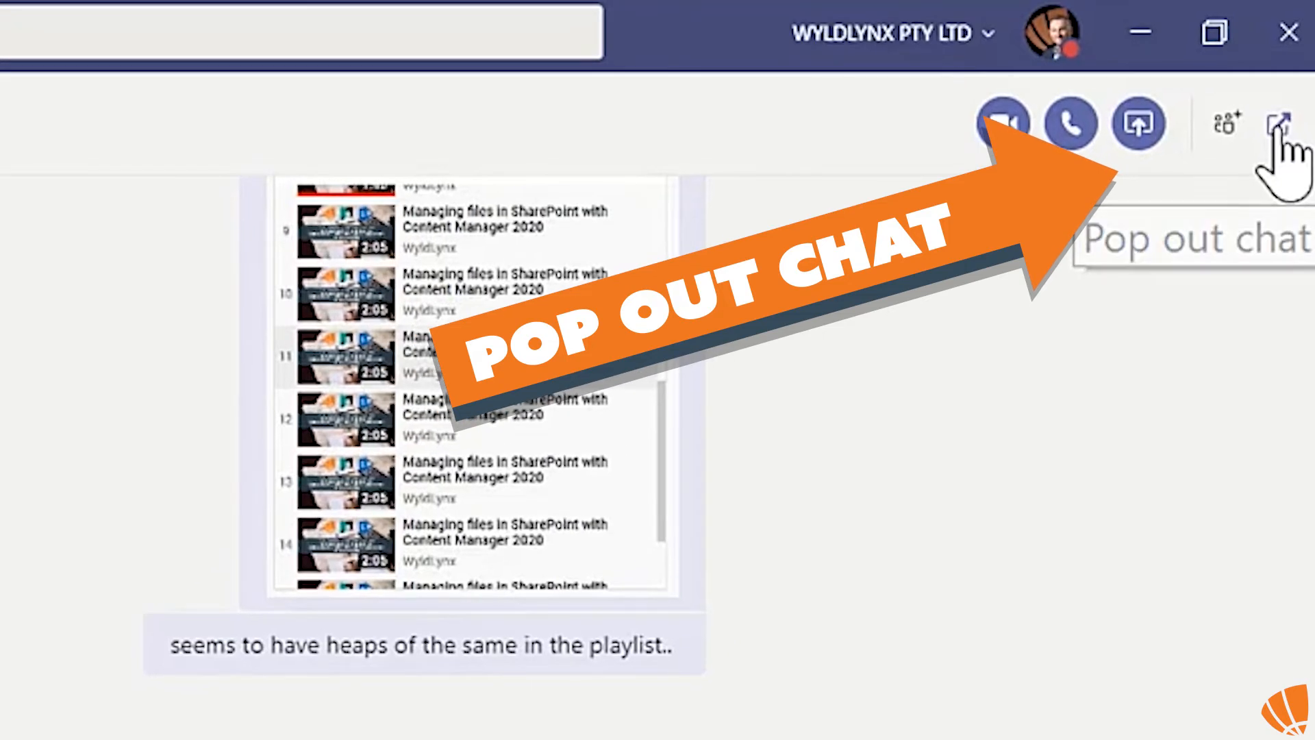
left_click(1287, 124)
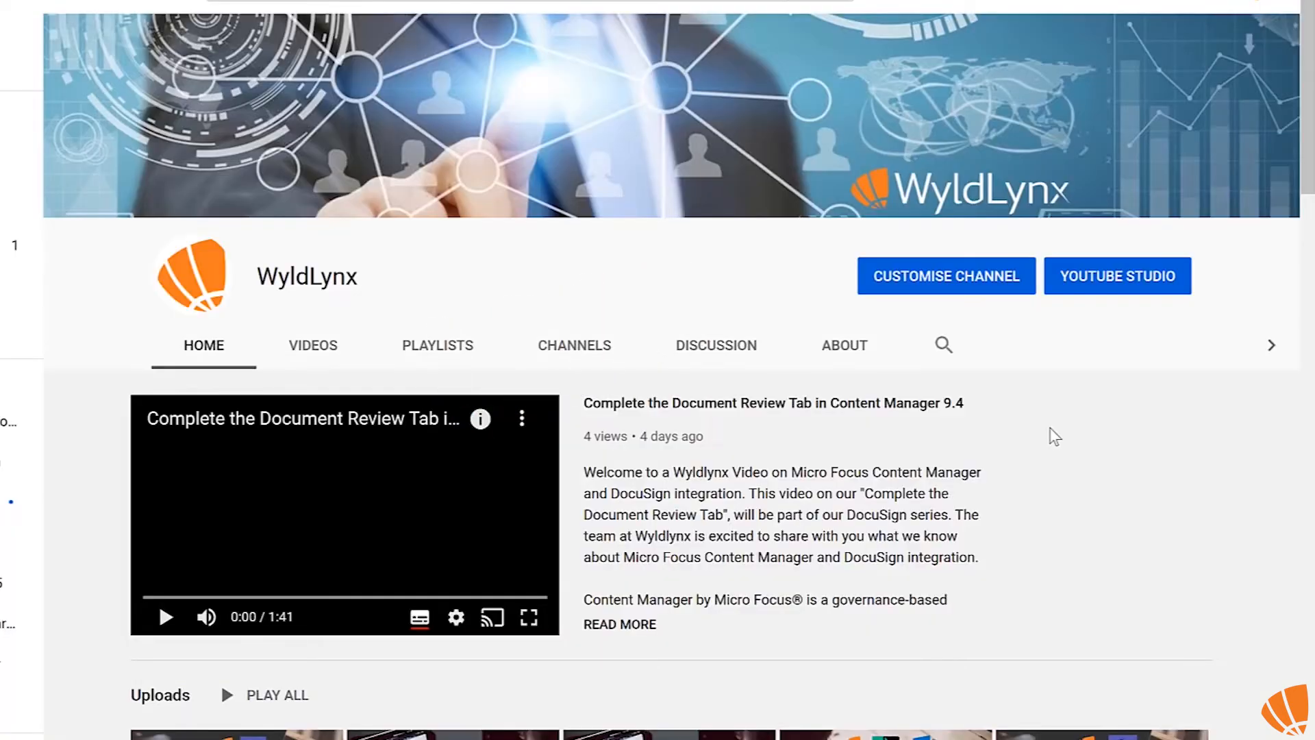
Scroll the WyldLynx channel home page and open its Microsoft Teams playlist
scroll("down", 3)
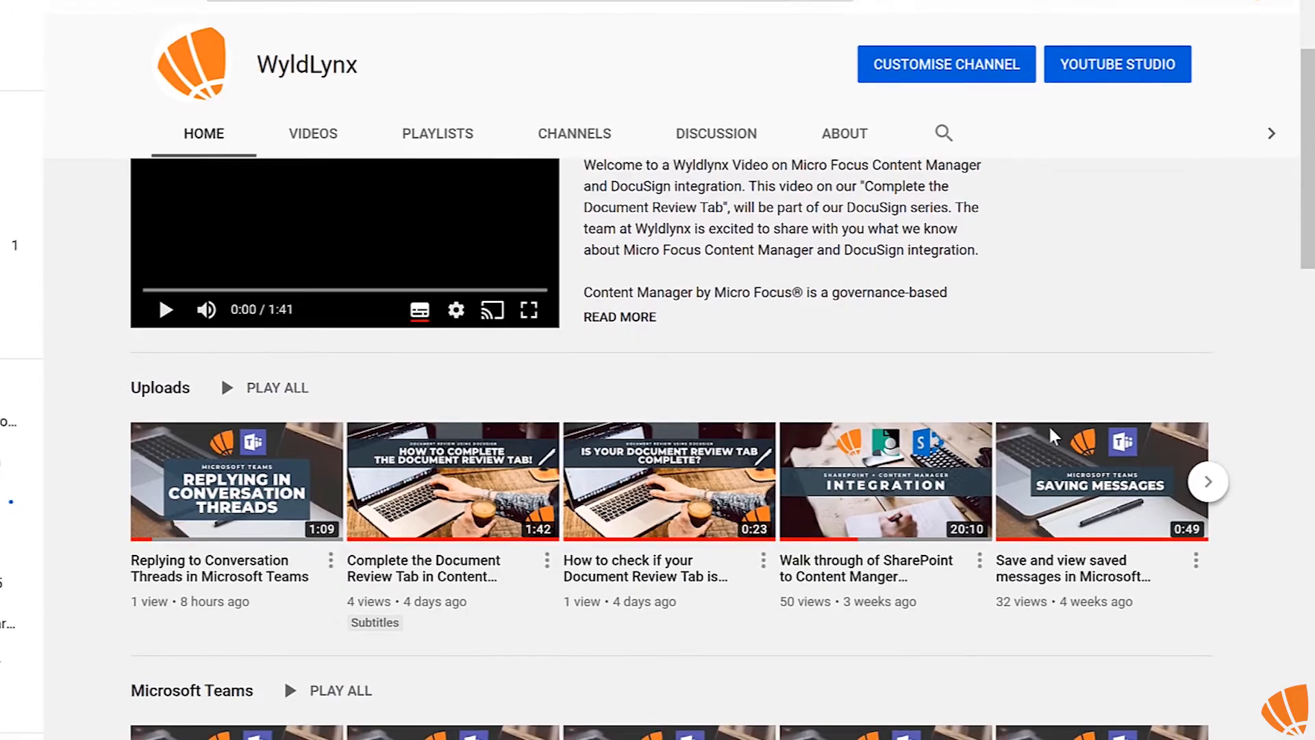
scroll("down", 3)
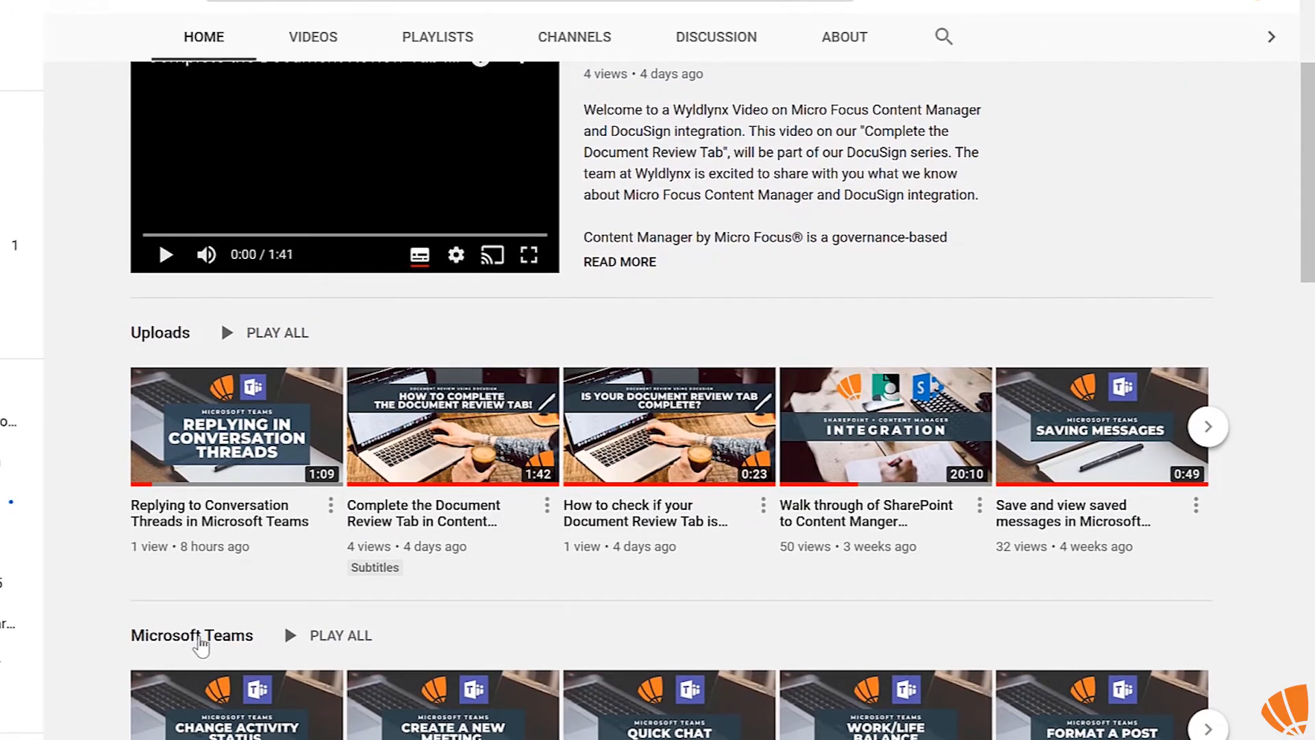
left_click(192, 635)
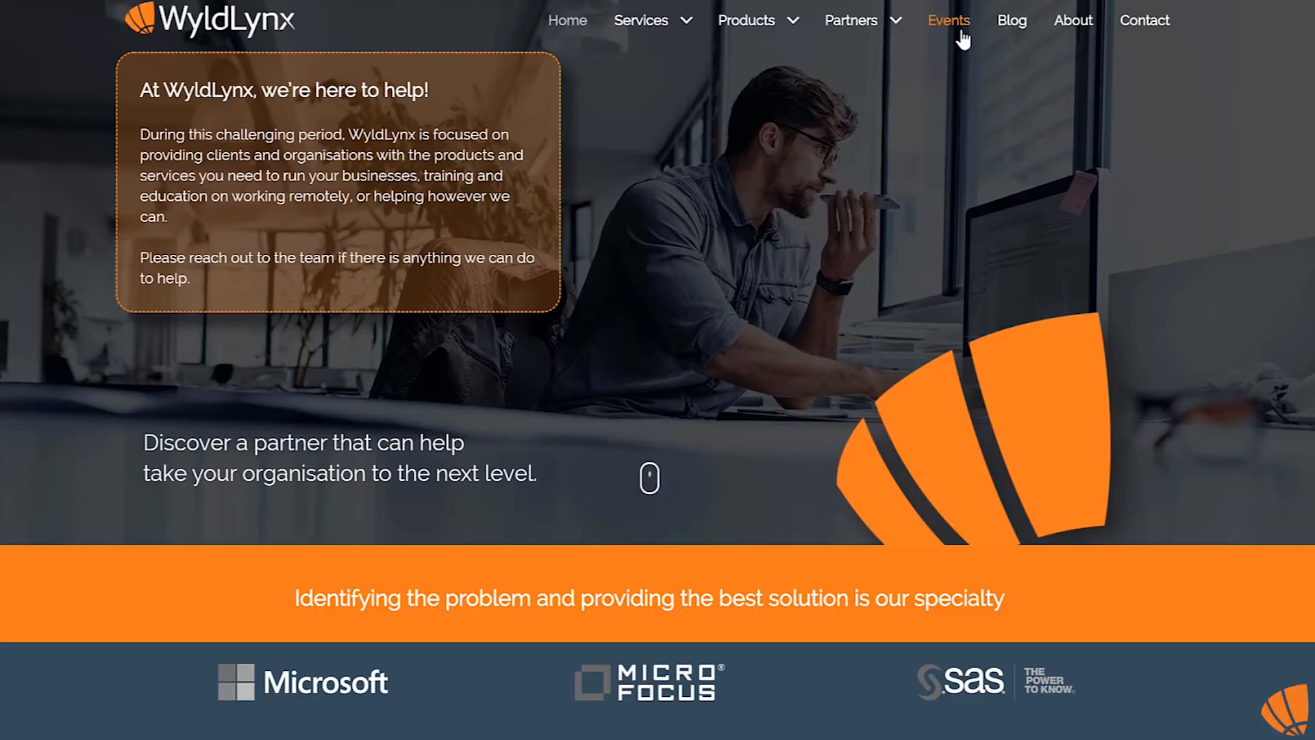
Go to the WyldLynx Events page and scroll to the available Teams sessions
left_click(948, 20)
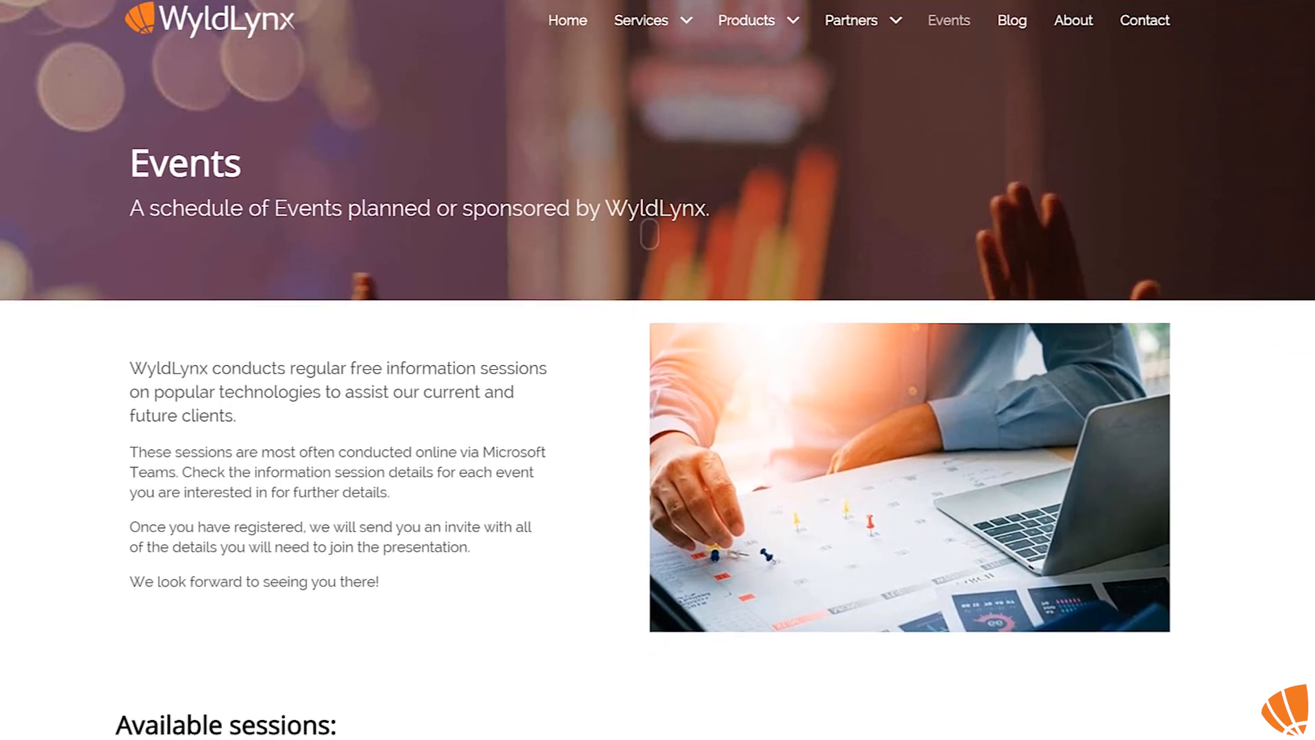
scroll("down", 3)
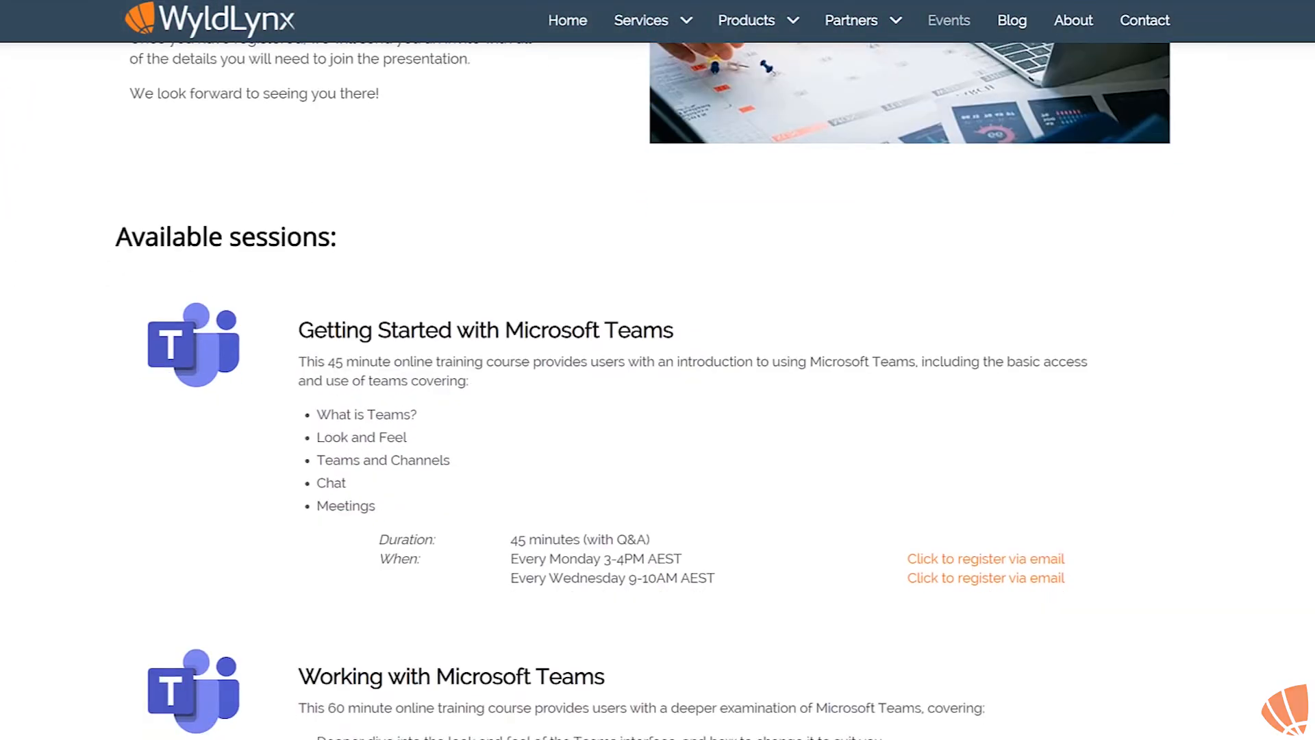